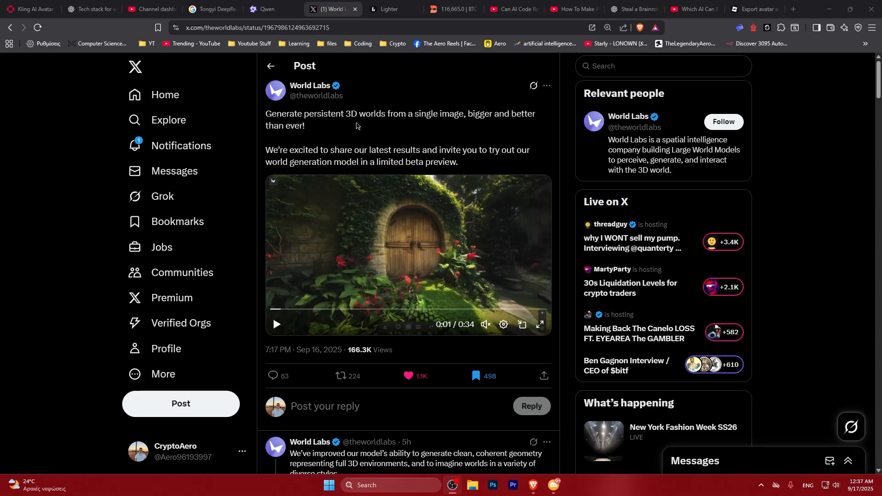
# - Highlight '3D worlds' in the World Labs post, then play the garden-door demo full screen
pyautogui.doubleClick(351, 114)
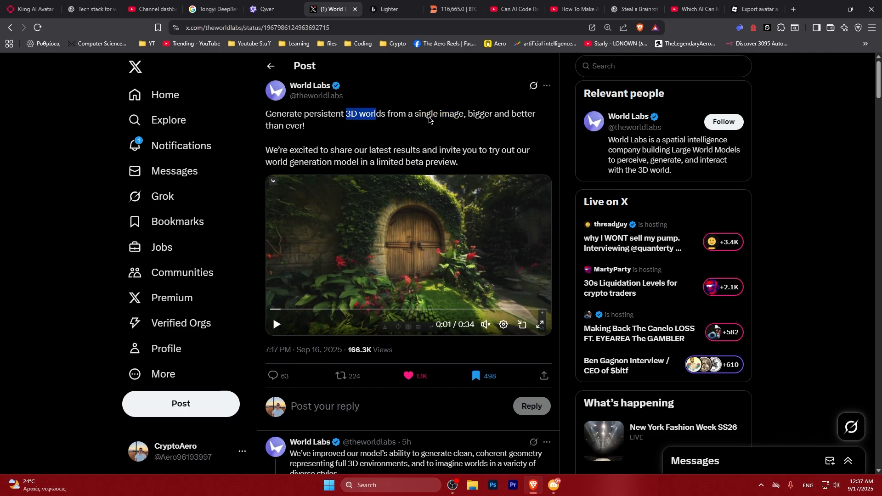
pyautogui.click(436, 123)
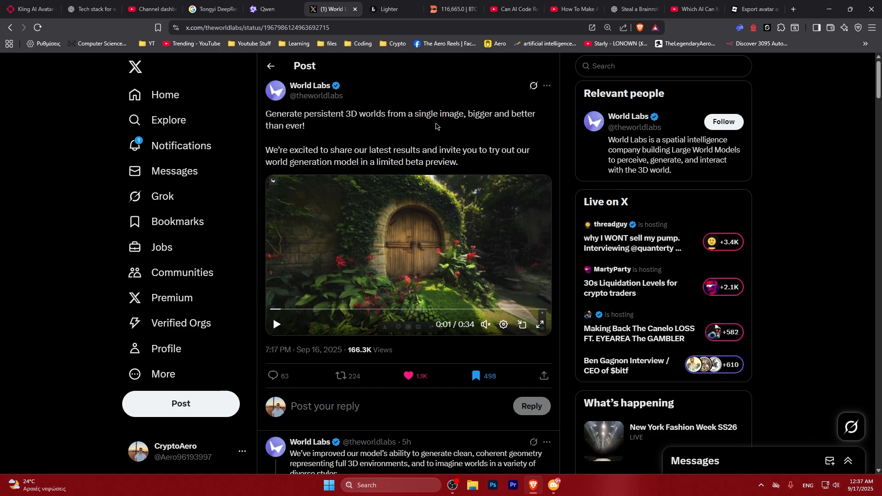
pyautogui.doubleClick(479, 114)
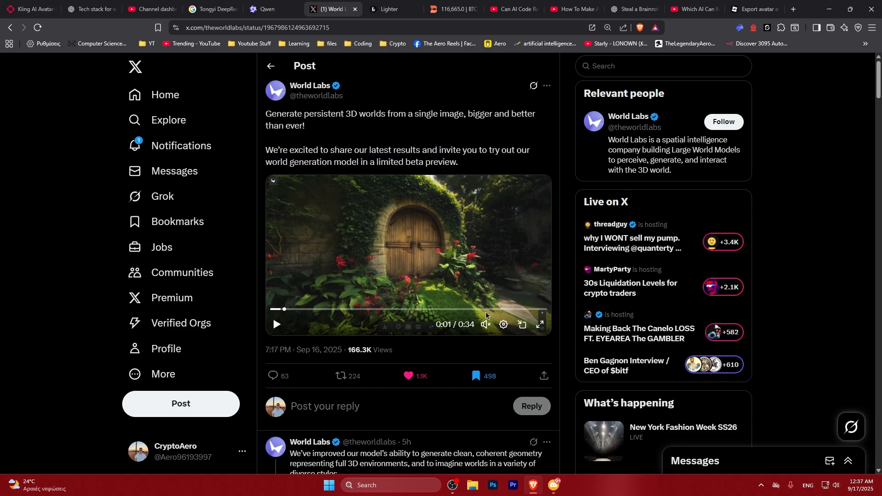
pyautogui.click(539, 325)
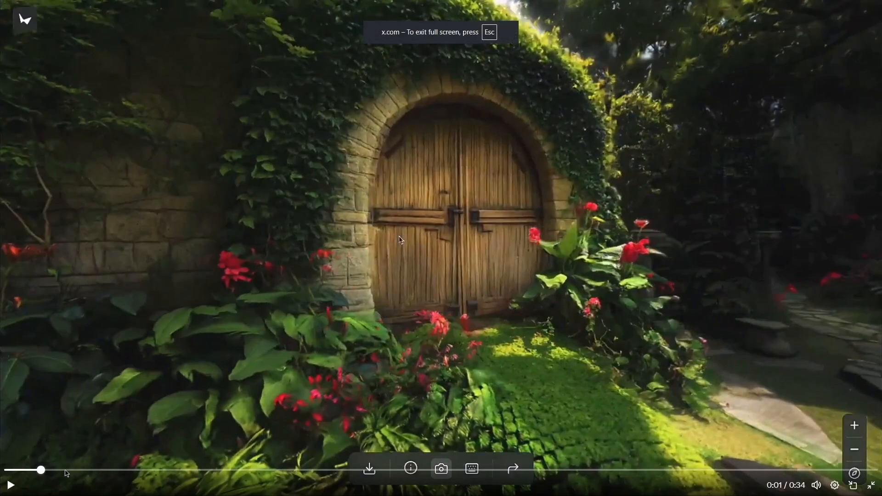
pyautogui.click(10, 485)
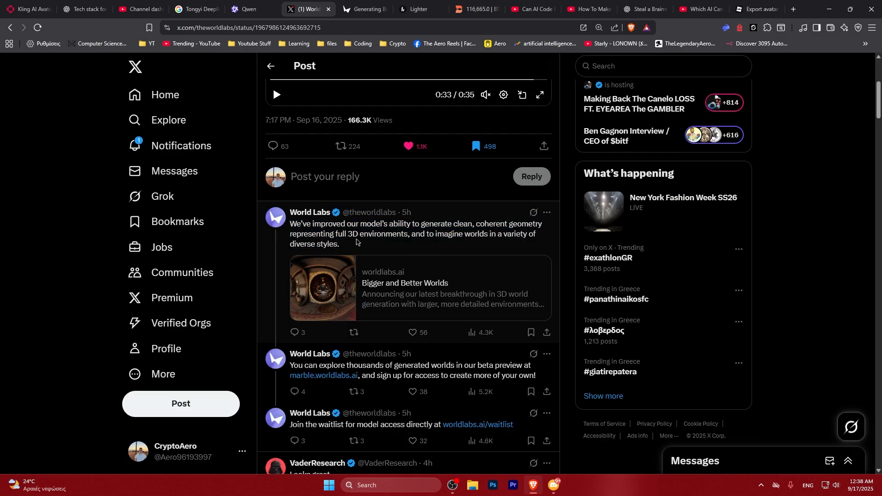
# - Scroll down the thread's replies to reach the marble.worldlabs.ai link
pyautogui.scroll(-3)
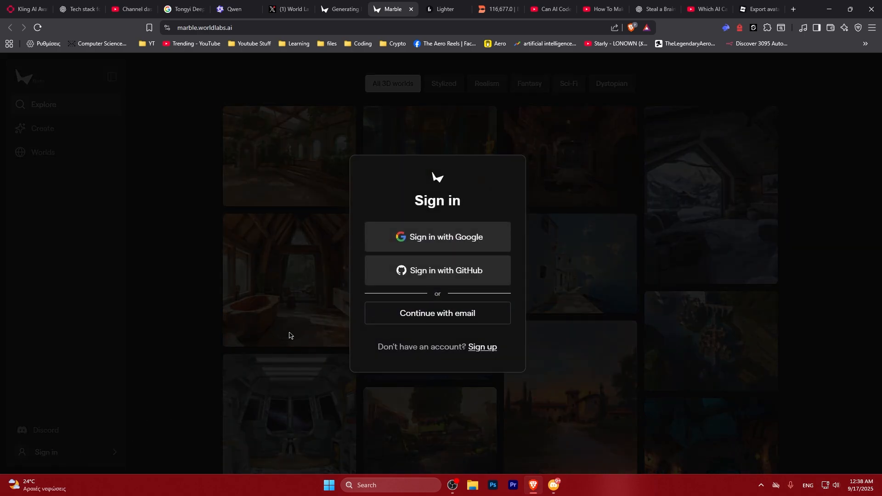
# - Try Google sign-in, hit the waitlist block, skim the waitlist form, then switch to the blog
pyautogui.click(438, 237)
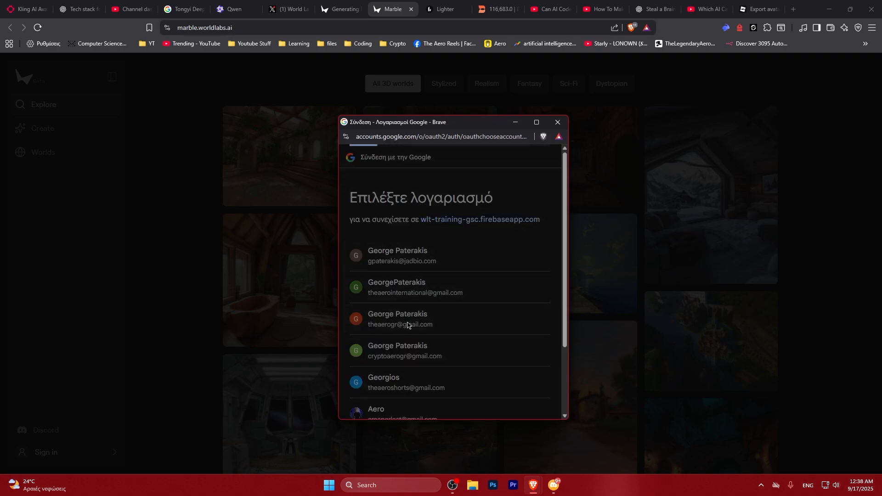
pyautogui.click(400, 319)
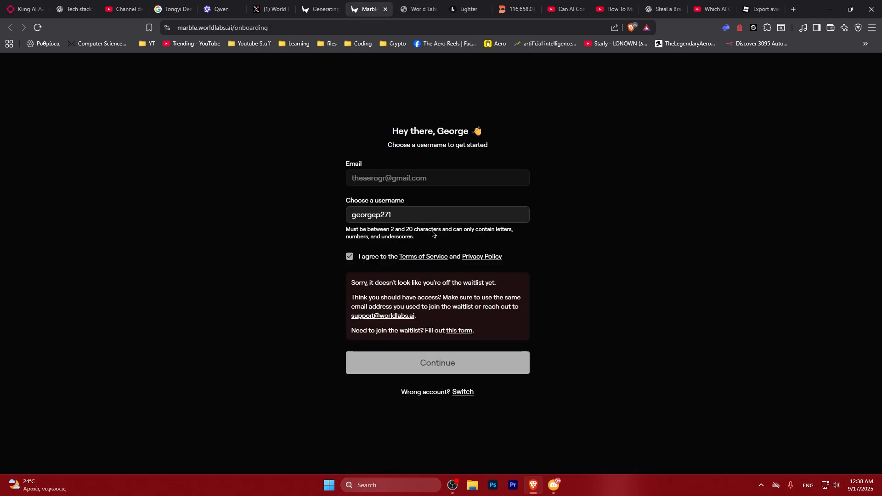
pyautogui.click(414, 9)
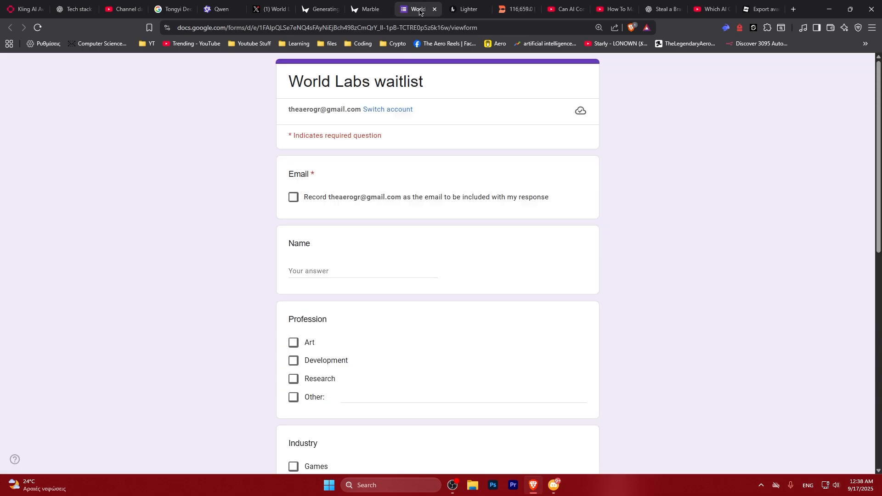
pyautogui.scroll(-3)
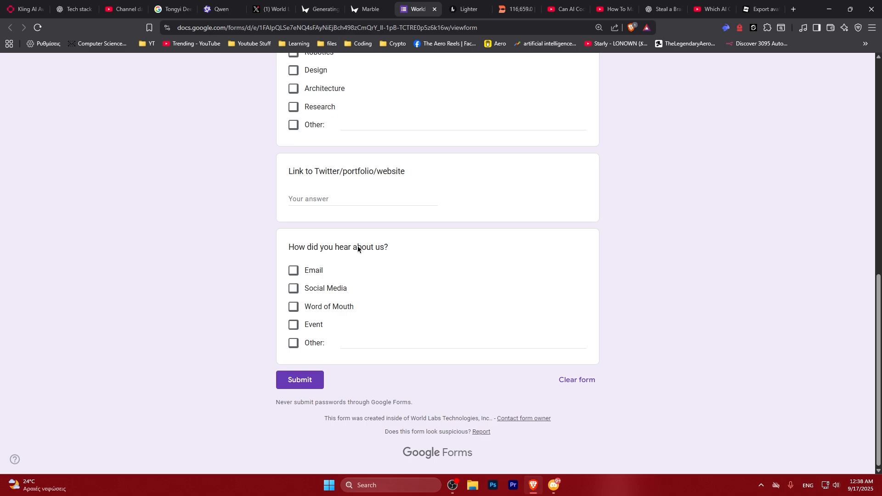
pyautogui.click(363, 9)
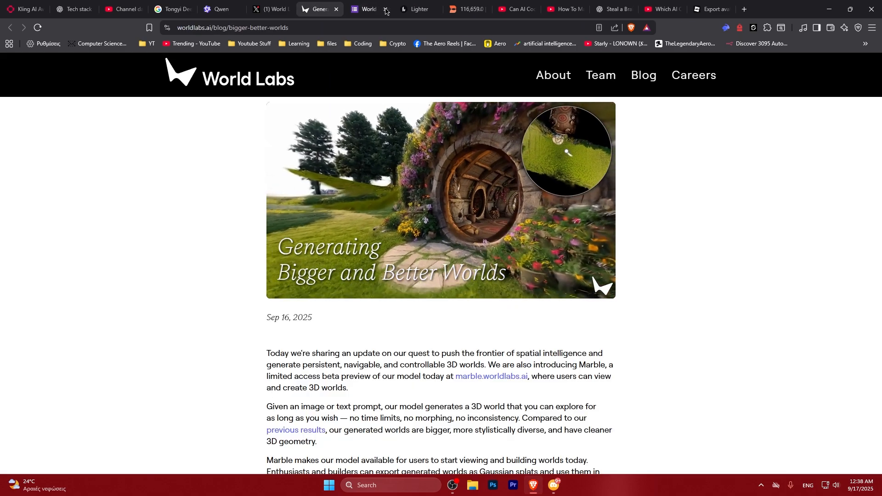
# - Skim the Bigger and Better Worlds post and follow its marble.worldlabs.ai link
pyautogui.scroll(-3)
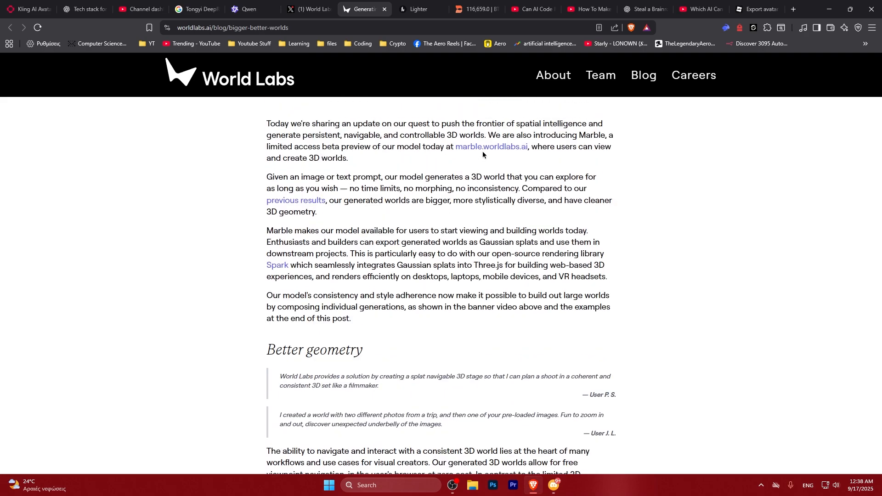
pyautogui.click(490, 146)
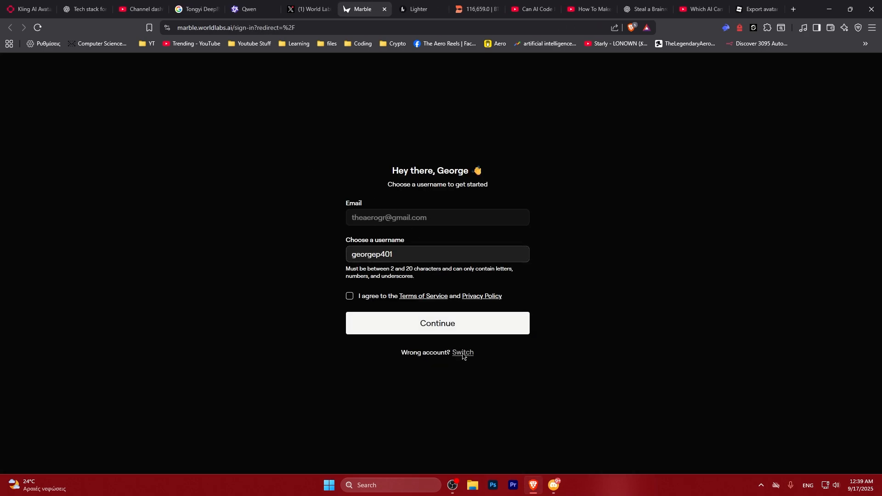
# - Back out via Switch, return to the Marble Explore gallery, and open a world thumbnail
pyautogui.click(462, 353)
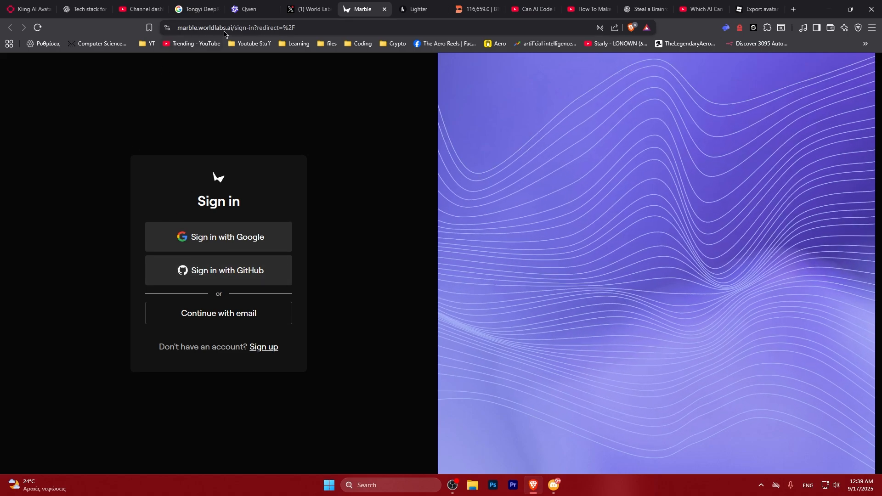
pyautogui.click(38, 27)
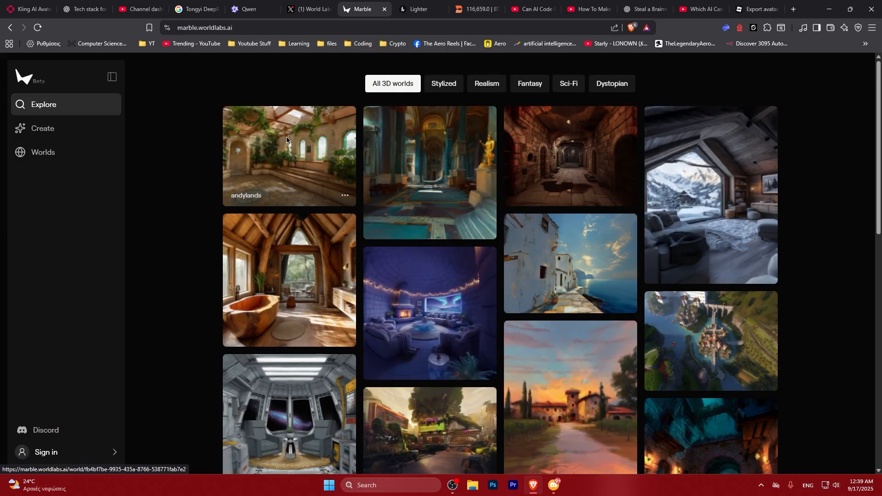
pyautogui.click(486, 84)
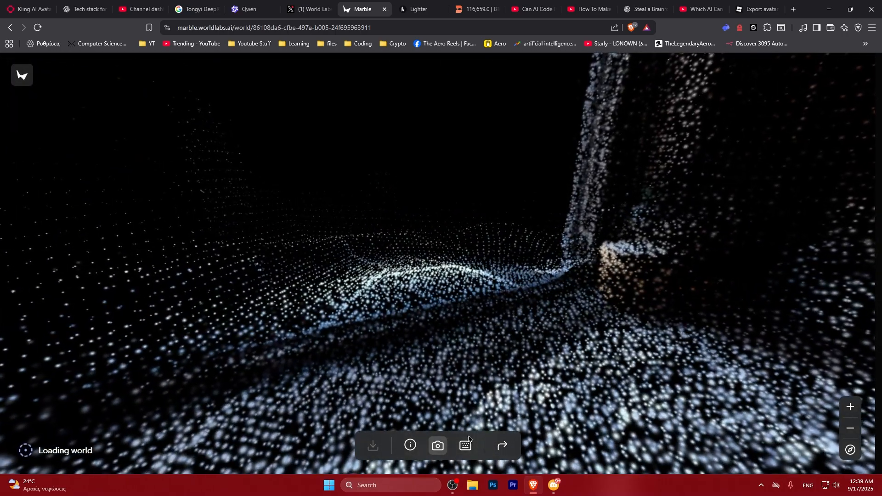
# - Show and then dismiss the movement-keys reference while exploring the world
pyautogui.click(465, 455)
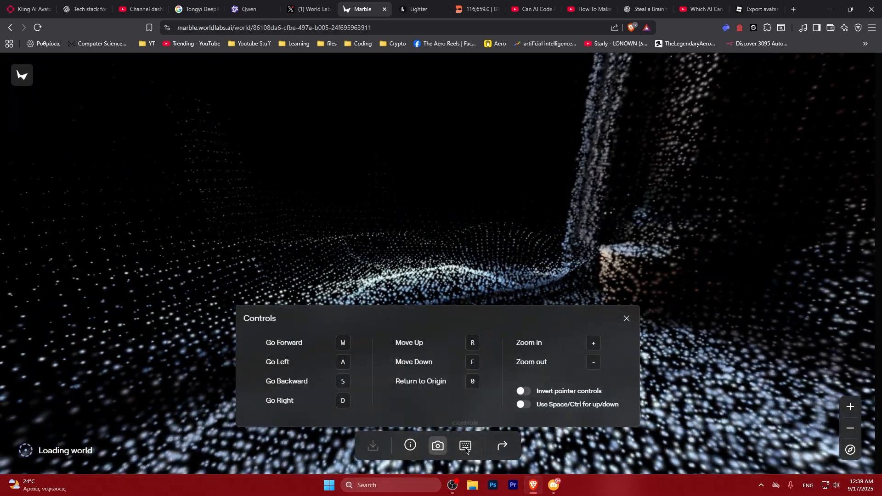
pyautogui.click(627, 318)
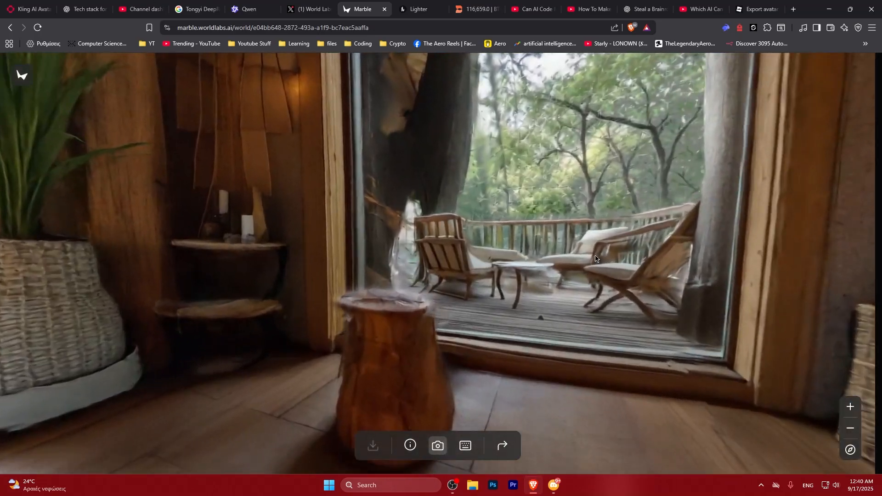
# - Play the World Labs announcement video on X, then return to the Marble tab
pyautogui.click(307, 9)
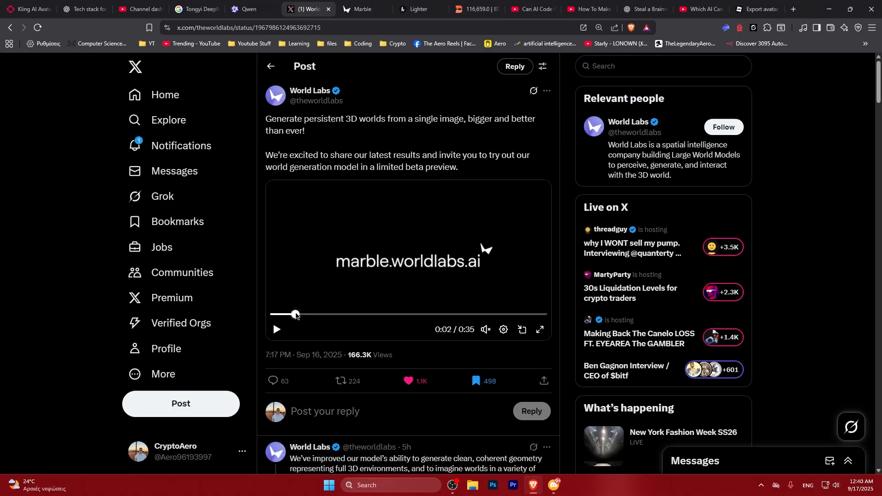
pyautogui.click(538, 330)
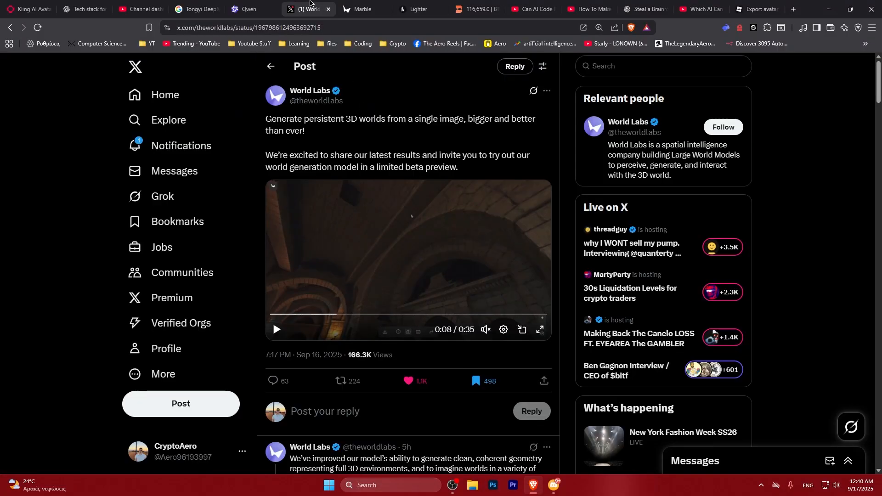
pyautogui.click(358, 9)
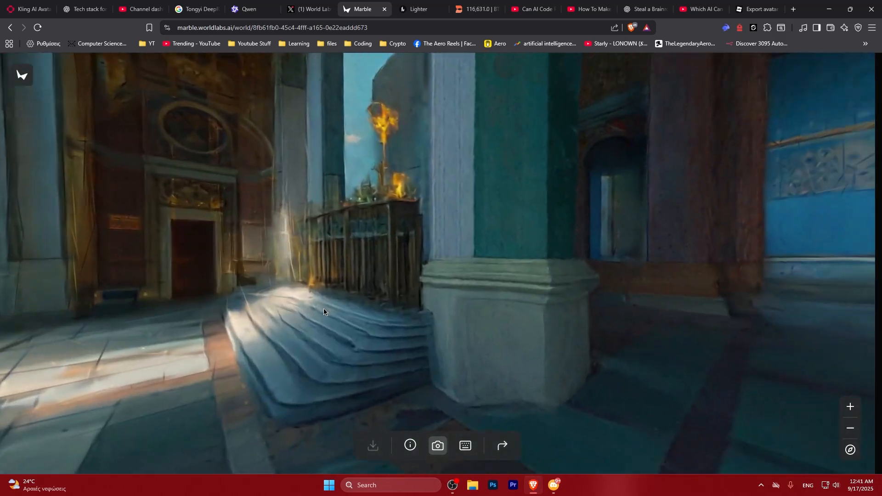
# - Open the cathedral world's info panel showing Marble 0.1-plus and its World Guide description
pyautogui.click(410, 446)
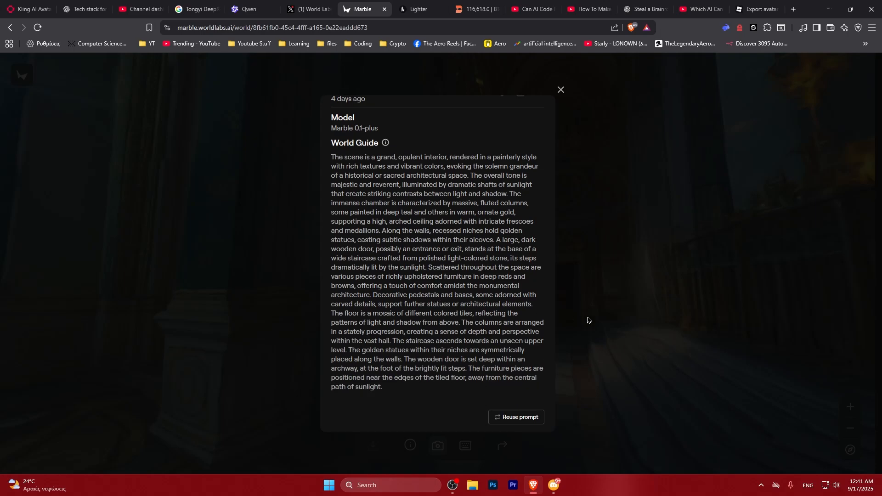
# - Close the cathedral world details and scroll through the Fantasy worlds grid
pyautogui.click(559, 90)
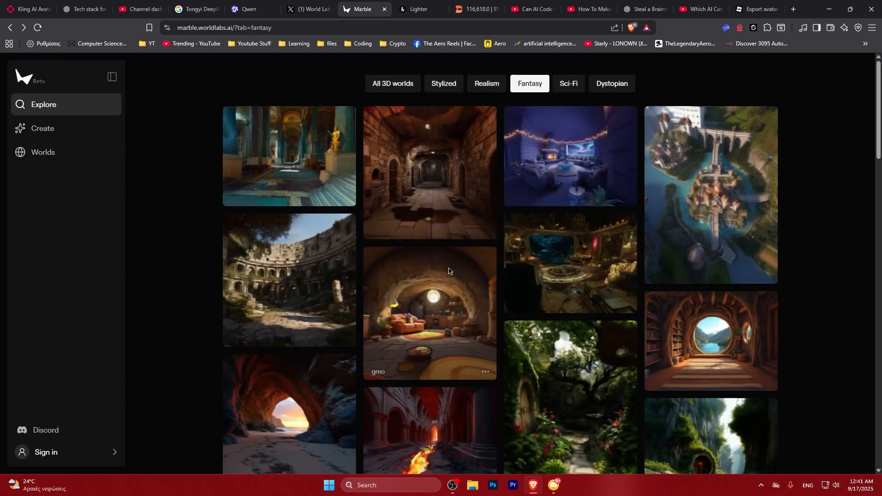
pyautogui.scroll(-3)
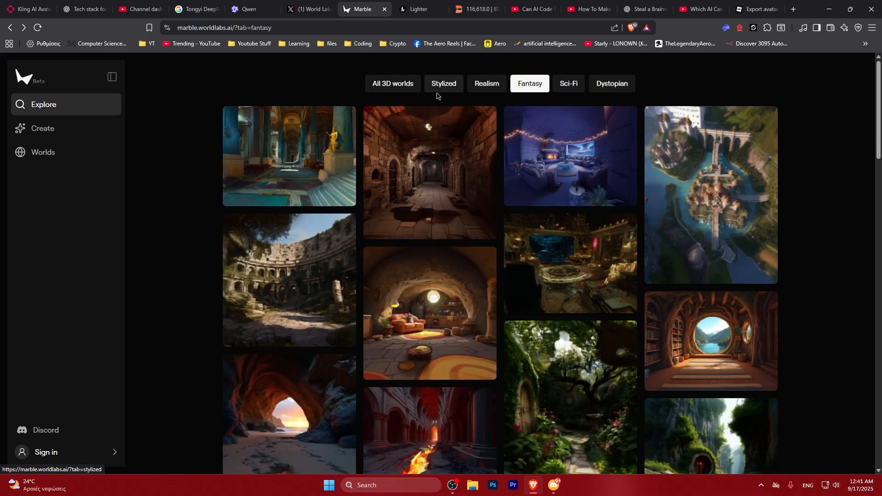
# - Browse Stylized worlds, turn the igloo lounge view toward the fireplace, then return to Explore
pyautogui.click(444, 83)
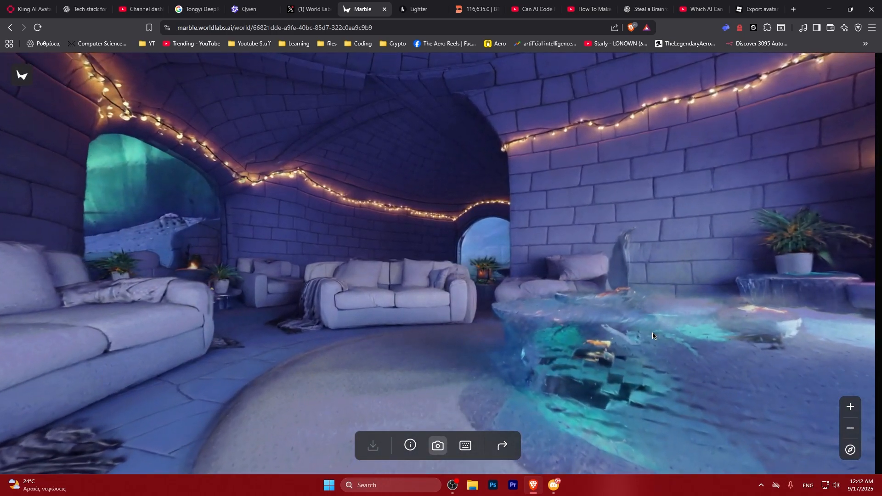
pyautogui.moveTo(652, 337); pyautogui.dragTo(454, 325)
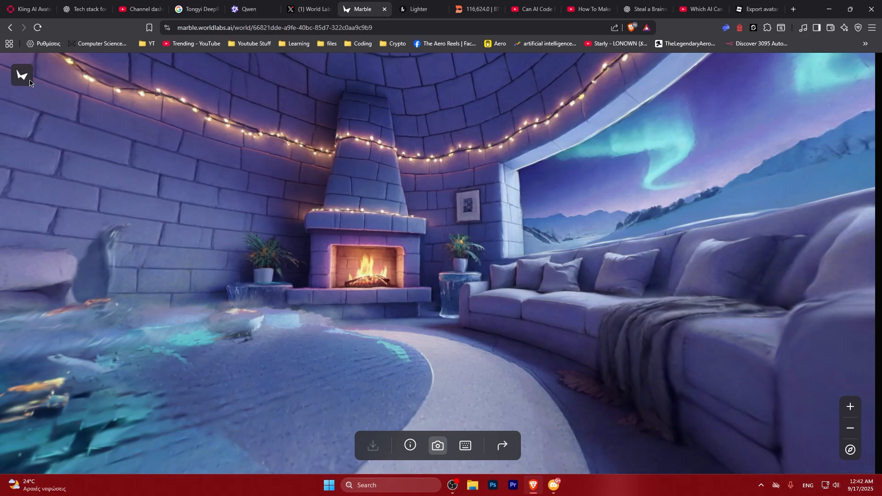
pyautogui.click(22, 76)
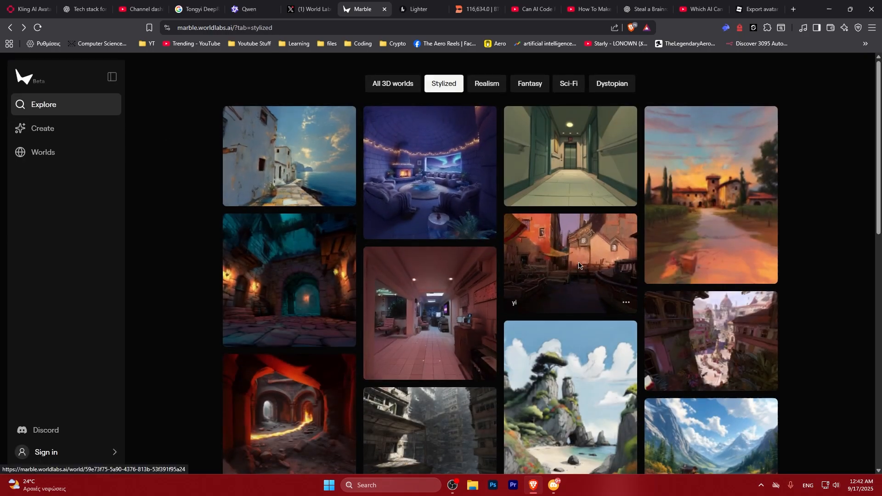
pyautogui.scroll(-3)
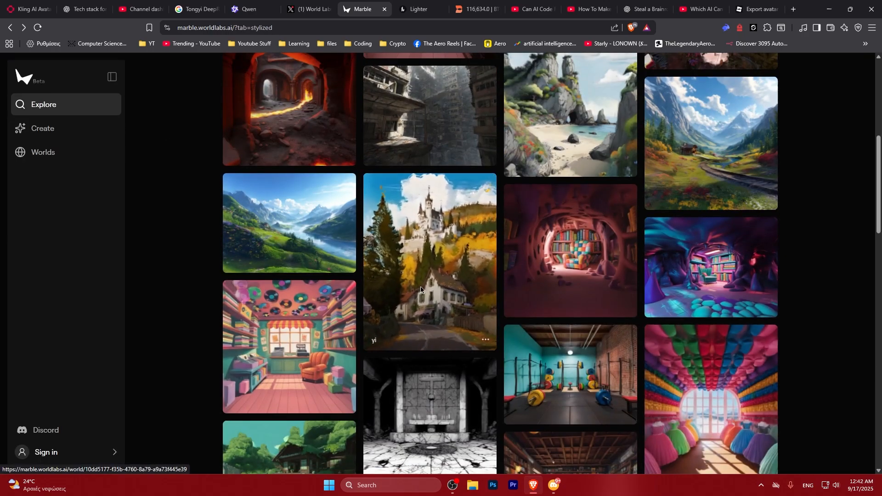
pyautogui.click(429, 262)
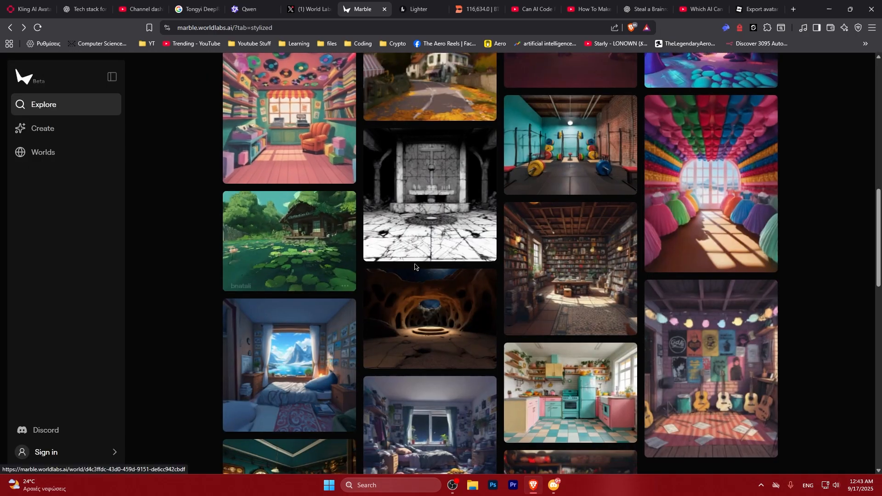
pyautogui.scroll(-3)
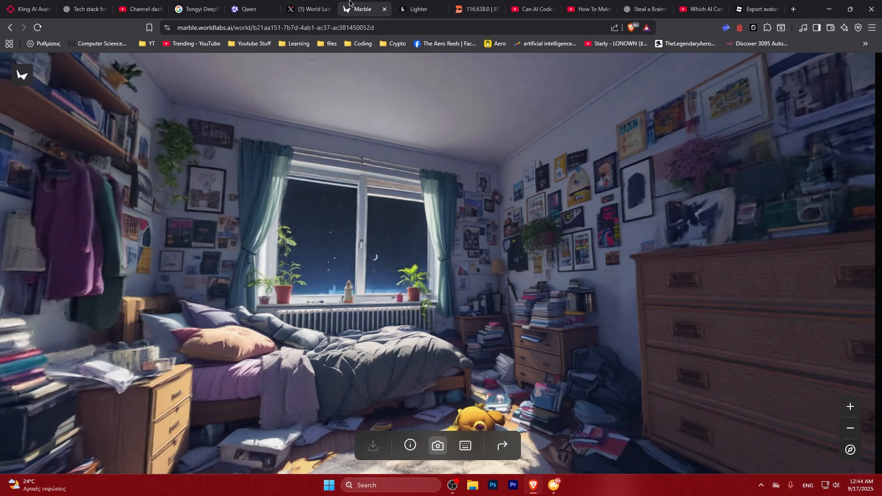
# - Return to the World Labs announcement post on X after viewing the cluttered bedroom world
pyautogui.click(309, 9)
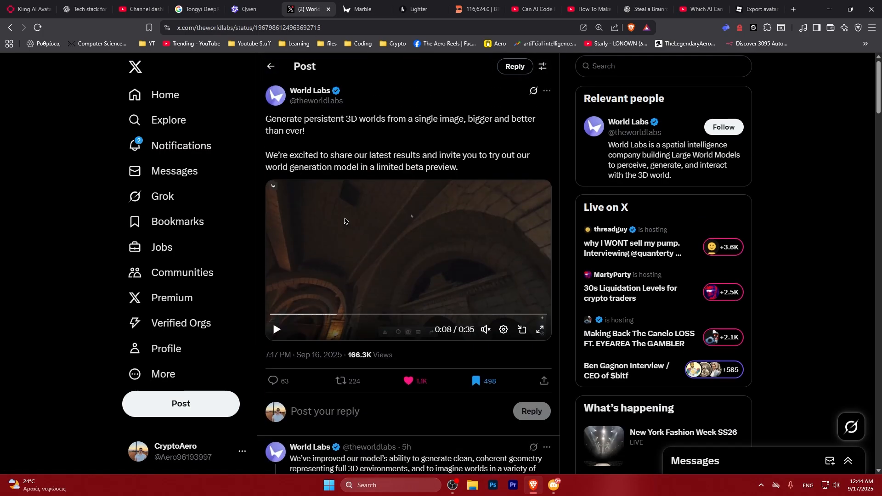
pyautogui.moveTo(108, 181)
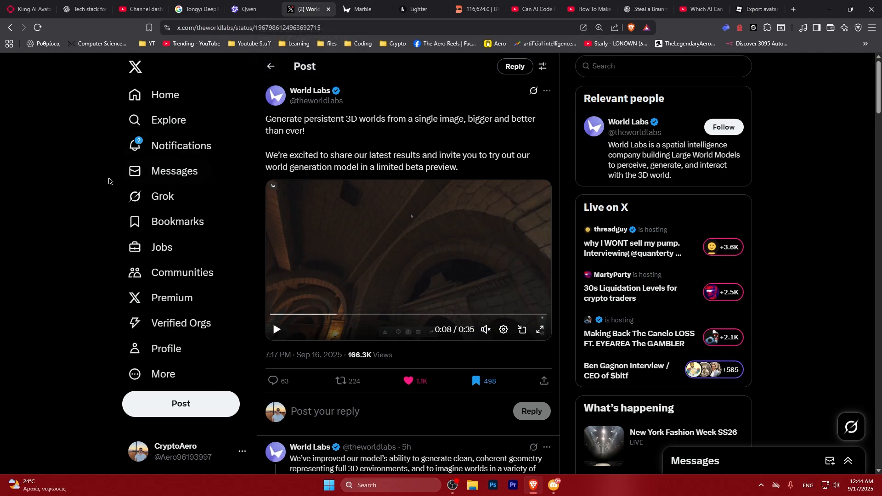